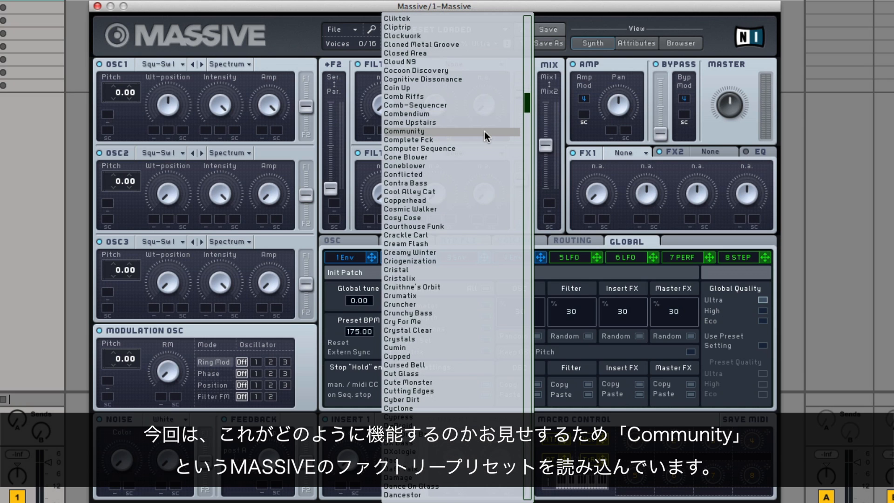
# - Load the Community factory preset from the preset browser dropdown
pyautogui.click(405, 131)
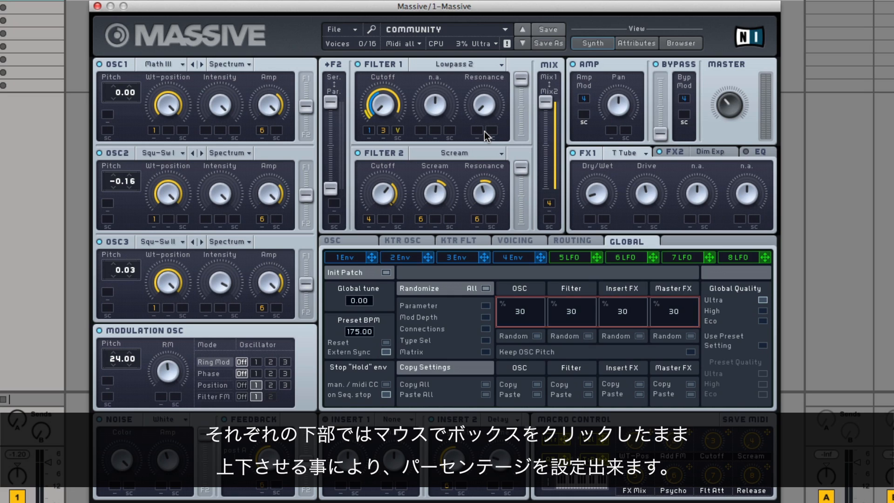
# - Set the OSC randomize amount to 90 percent and toggle Keep OSC Pitch
pyautogui.click(520, 312)
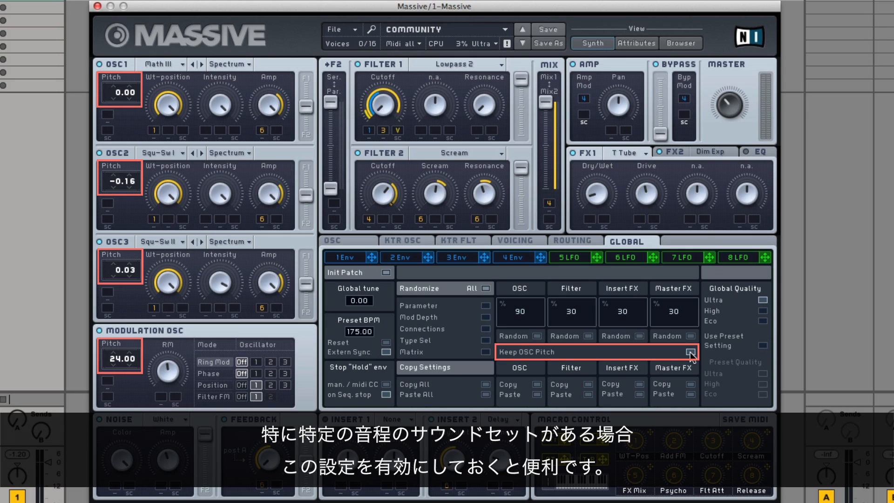
pyautogui.click(688, 352)
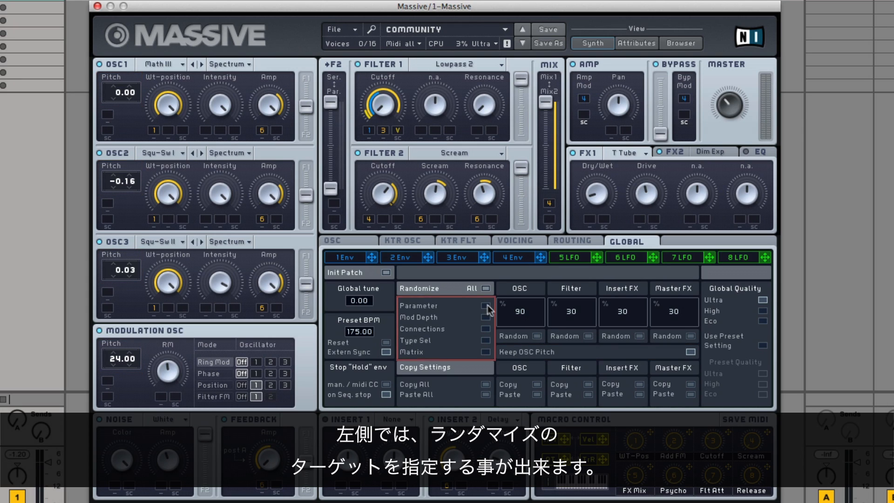
pyautogui.moveTo(487, 311)
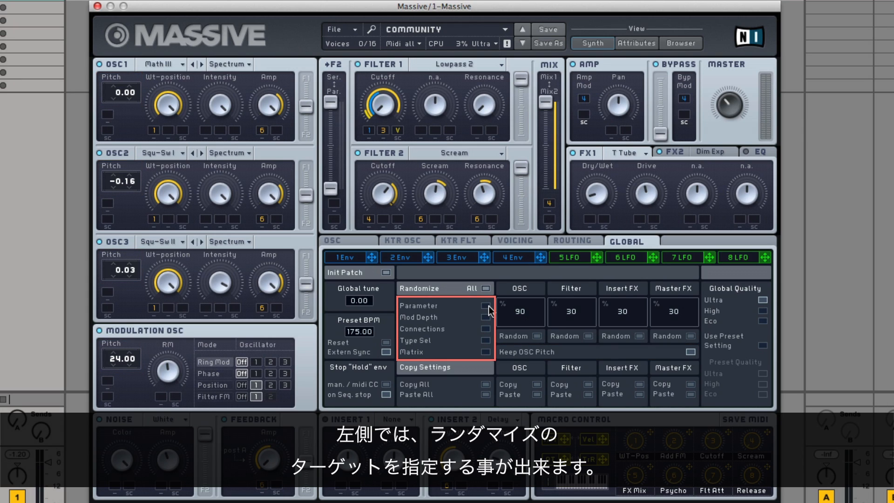
# - Randomize the oscillator knobs with the Parameter target, then select Mod Depth as target
pyautogui.click(484, 305)
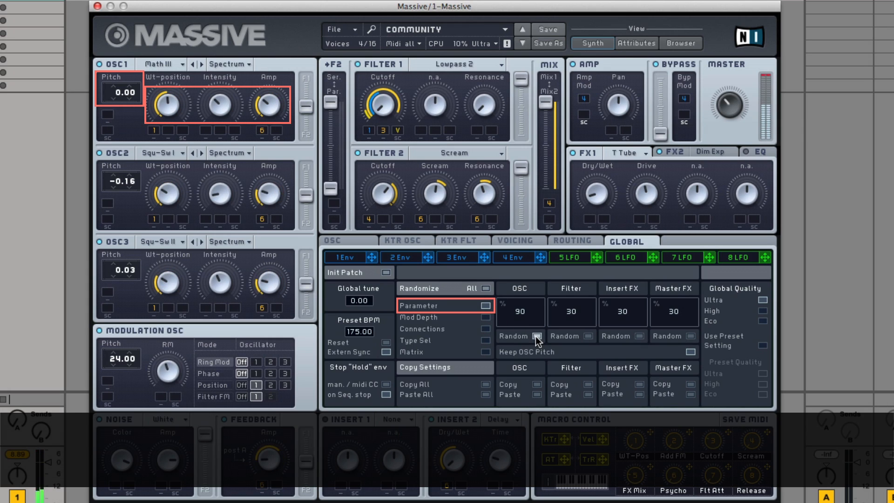
pyautogui.click(536, 336)
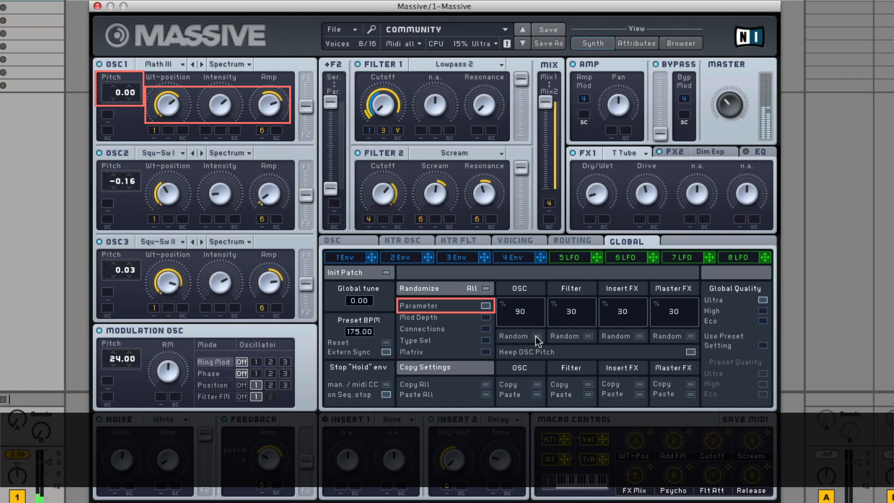
pyautogui.click(485, 317)
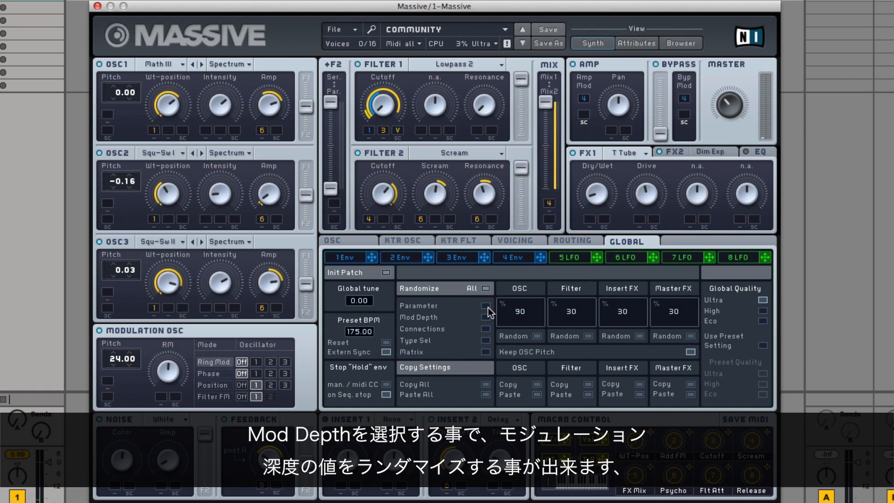
pyautogui.click(484, 317)
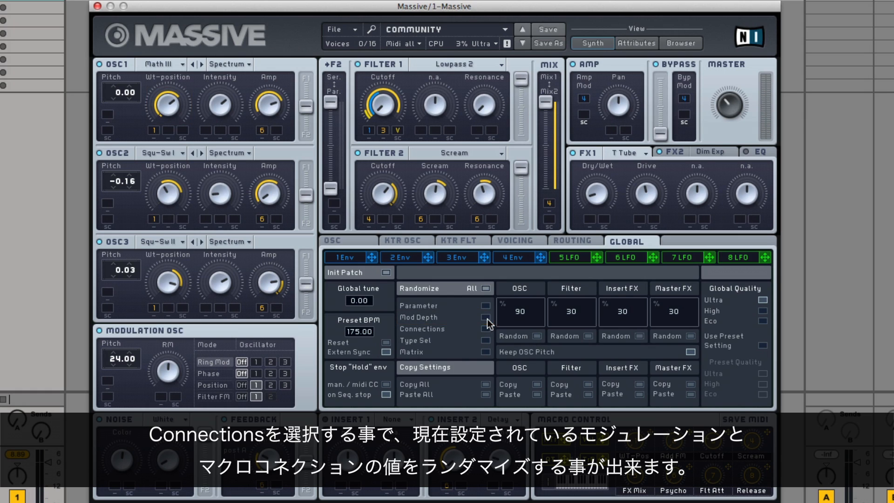
# - Randomize the oscillator modulation connections using the Connections target
pyautogui.click(484, 329)
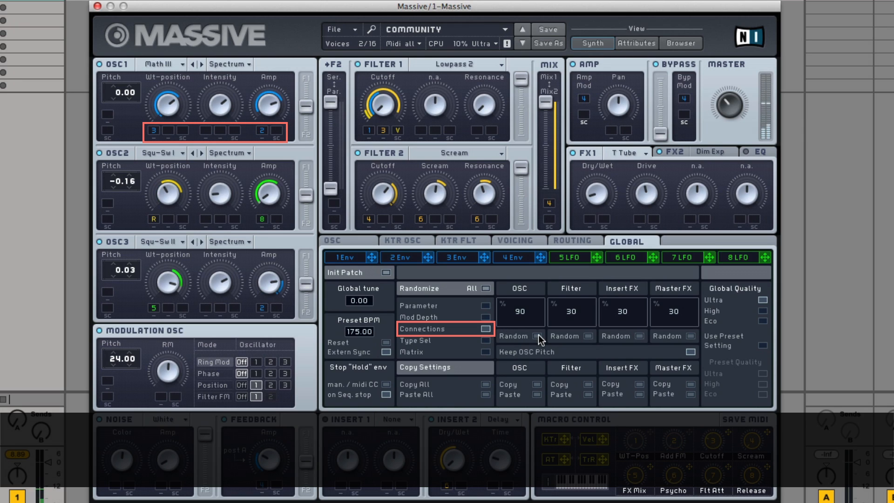
pyautogui.click(438, 341)
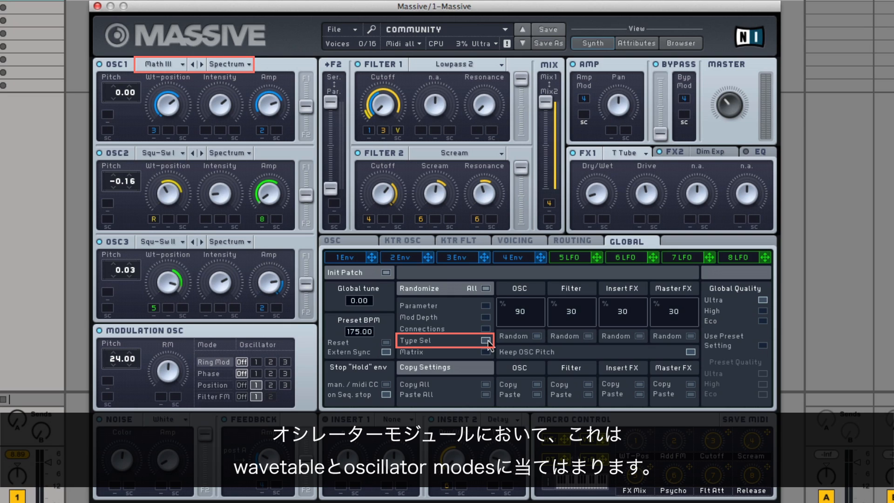
pyautogui.moveTo(527, 341)
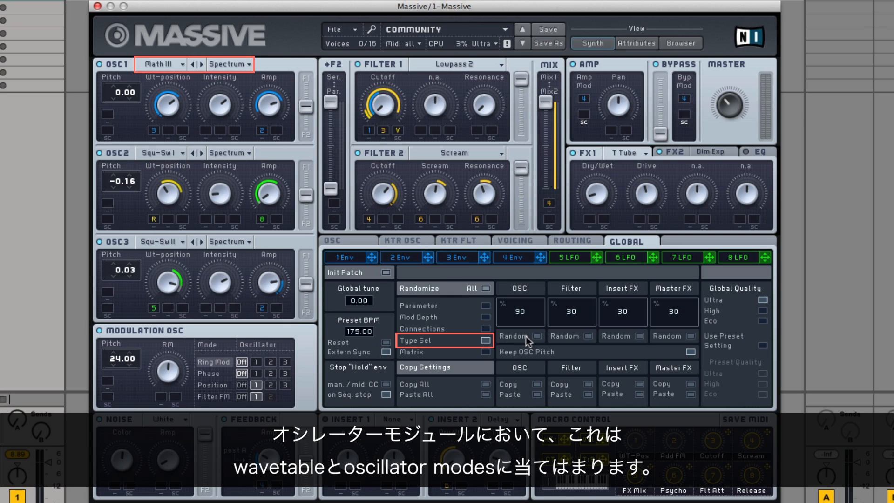
# - Re-roll the oscillator wavetables and modes via Type Sel, then select the Matrix target
pyautogui.click(514, 336)
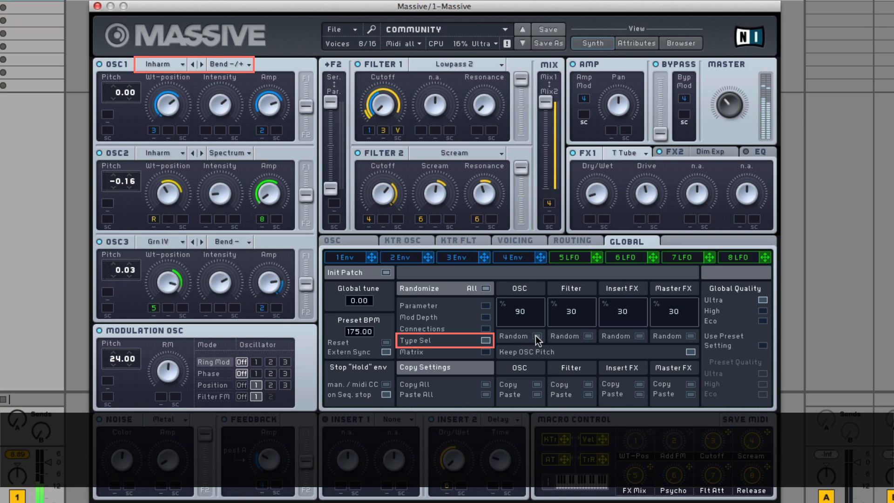
pyautogui.click(513, 336)
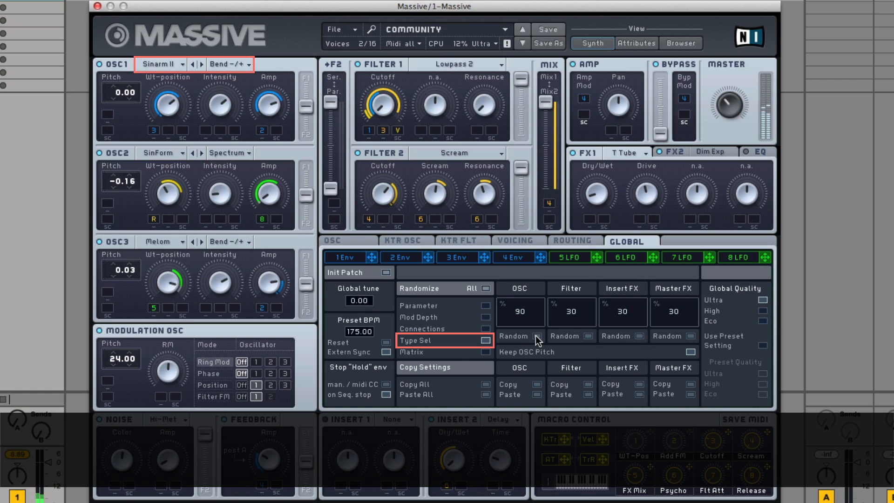
pyautogui.click(512, 336)
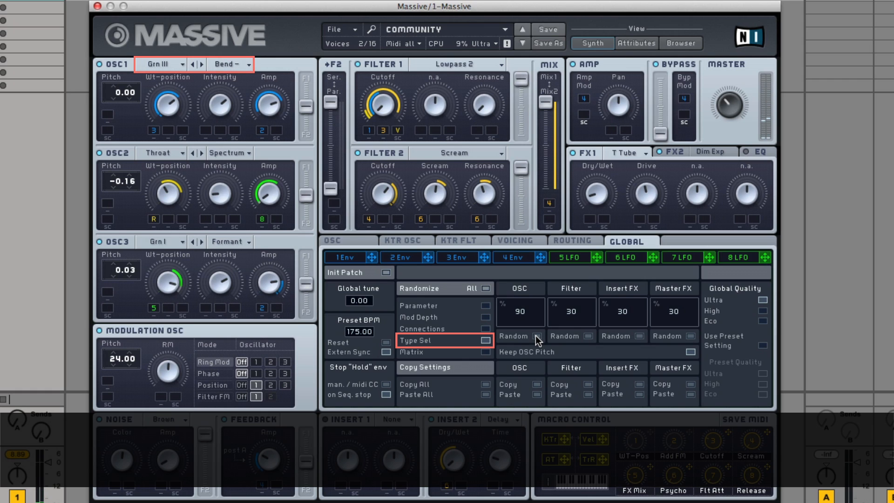
pyautogui.click(485, 352)
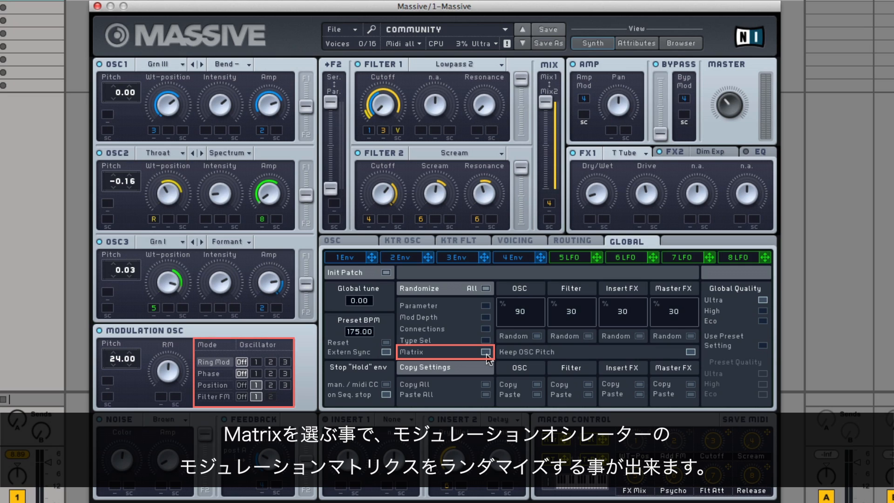
pyautogui.moveTo(527, 345)
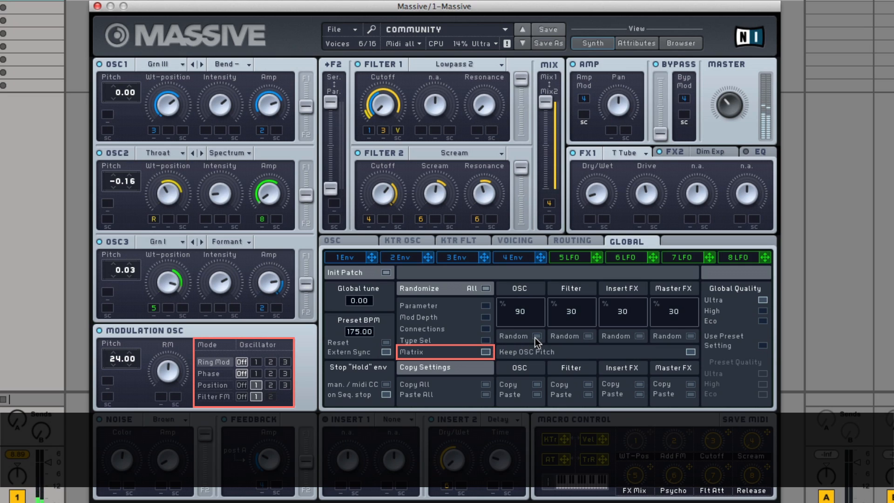
# - Randomize the modulation oscillator matrix and enable all five randomize targets
pyautogui.click(271, 362)
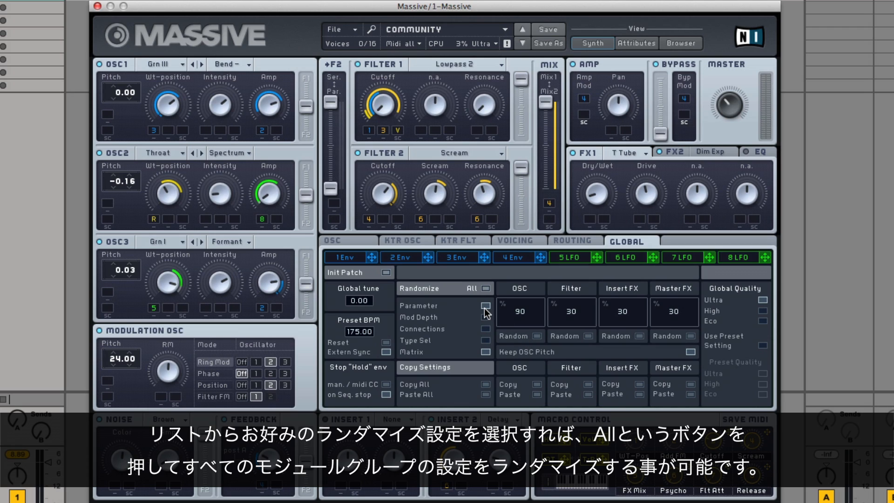
pyautogui.click(478, 288)
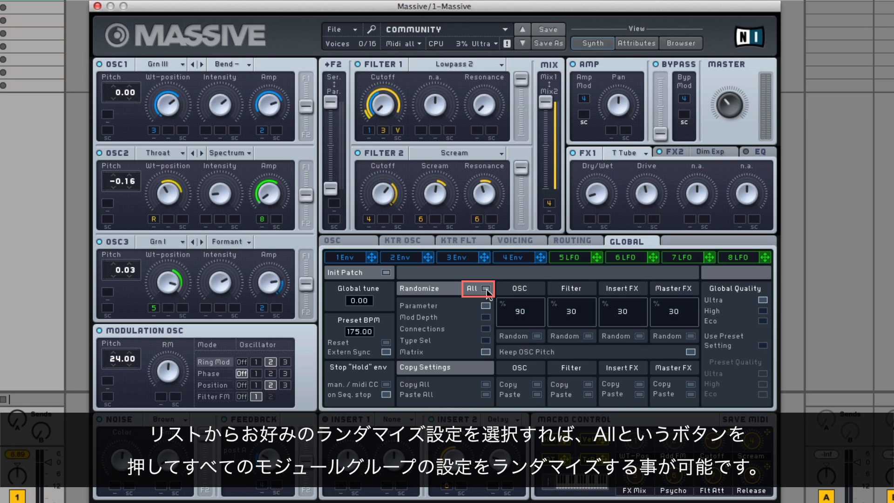
# - Randomize all module groups at once twice with the All button
pyautogui.click(477, 289)
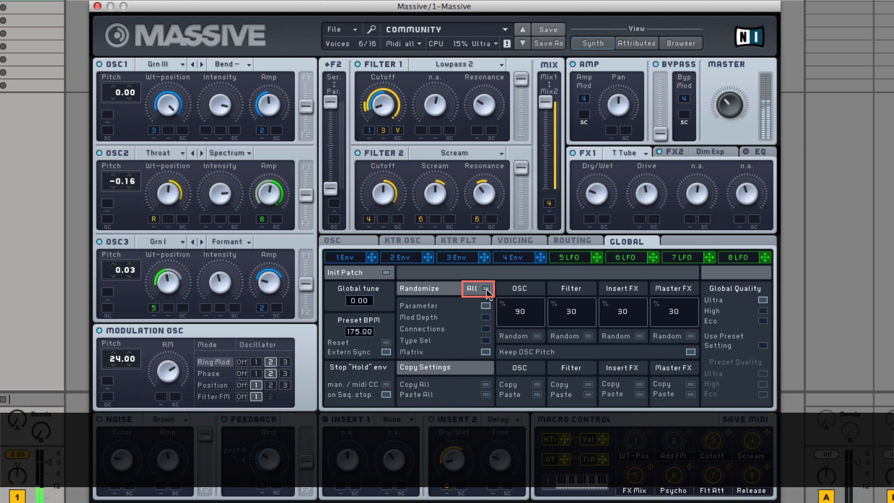
pyautogui.click(472, 289)
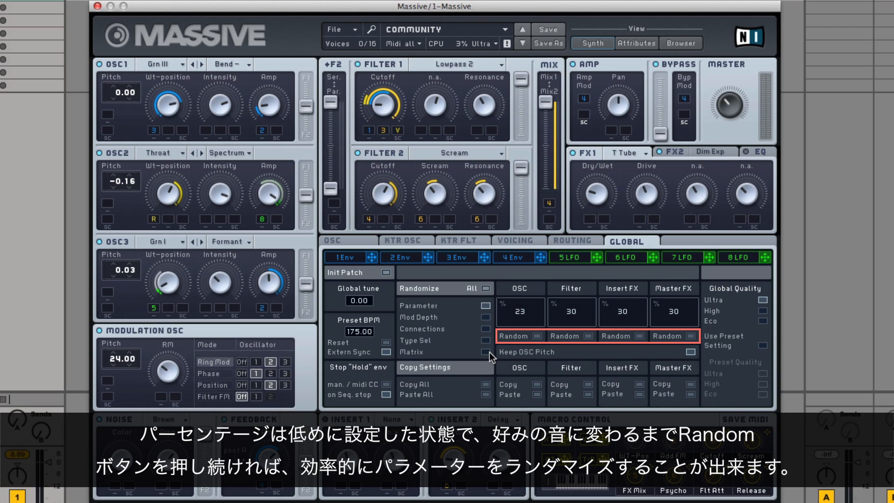
# - Randomize the oscillators, filters and insert effects separately, leaving Comb, Highpass 2 and Bitcrush
pyautogui.click(512, 337)
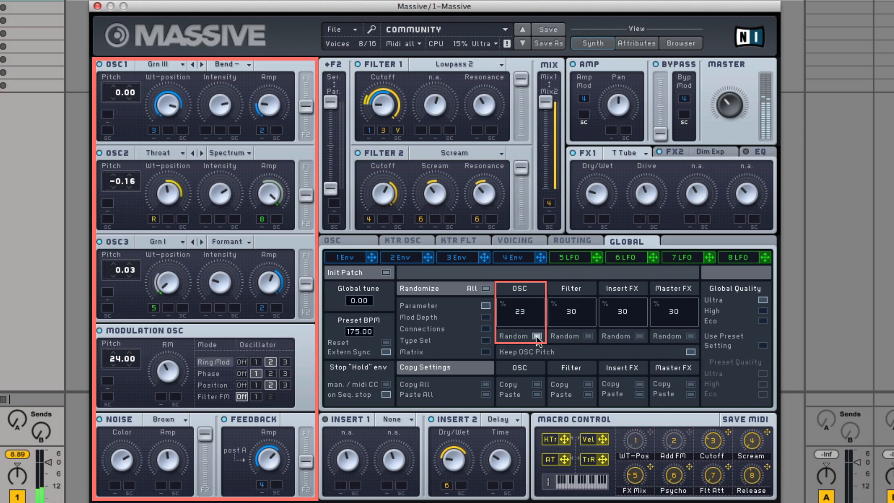
pyautogui.click(533, 336)
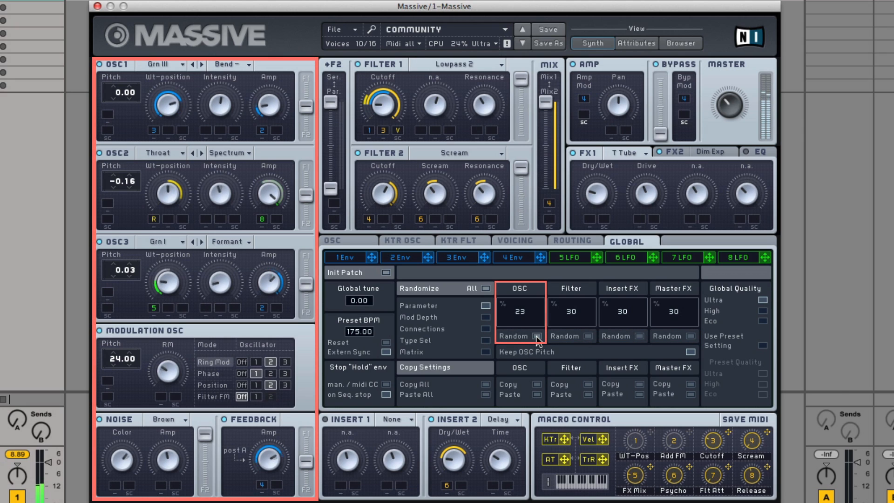
pyautogui.click(534, 335)
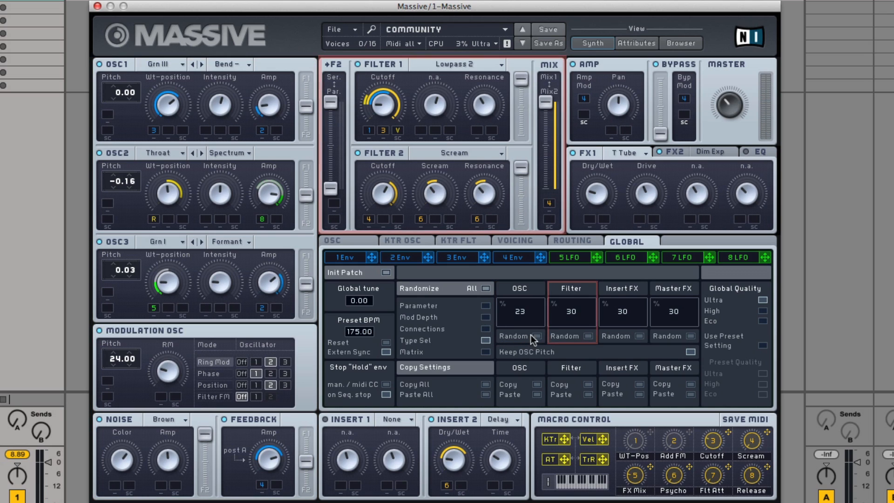
pyautogui.click(571, 337)
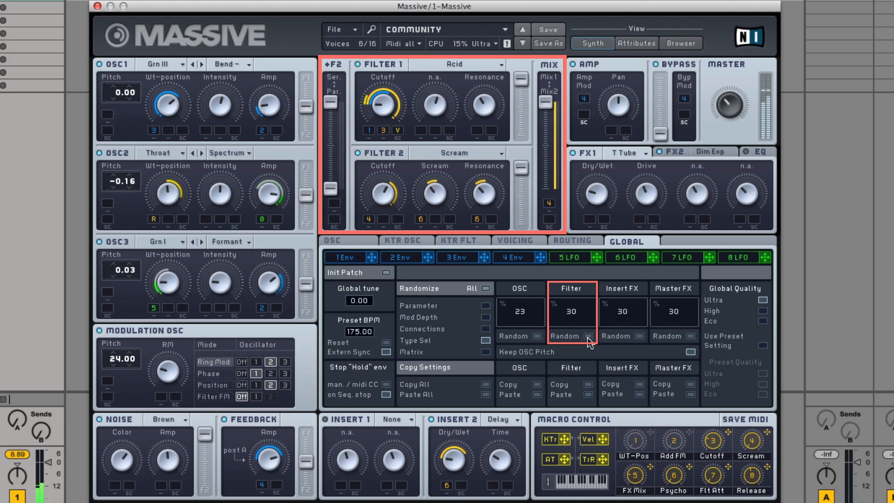
pyautogui.click(587, 337)
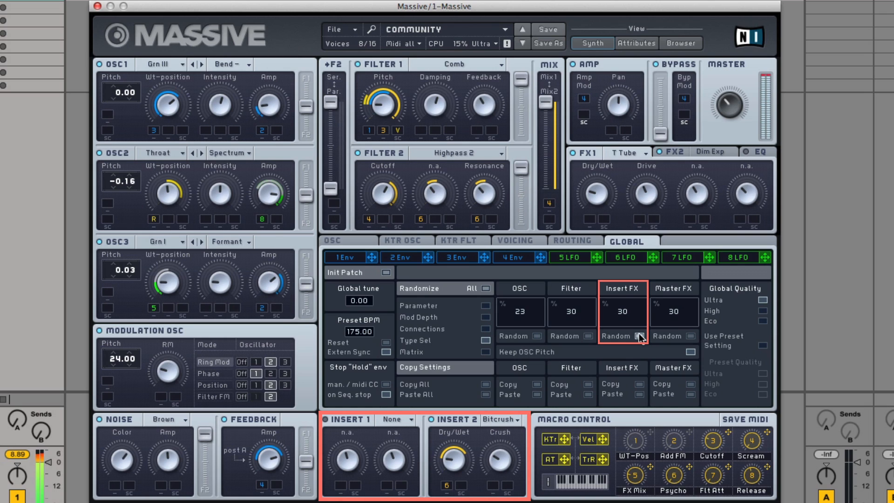
pyautogui.click(666, 336)
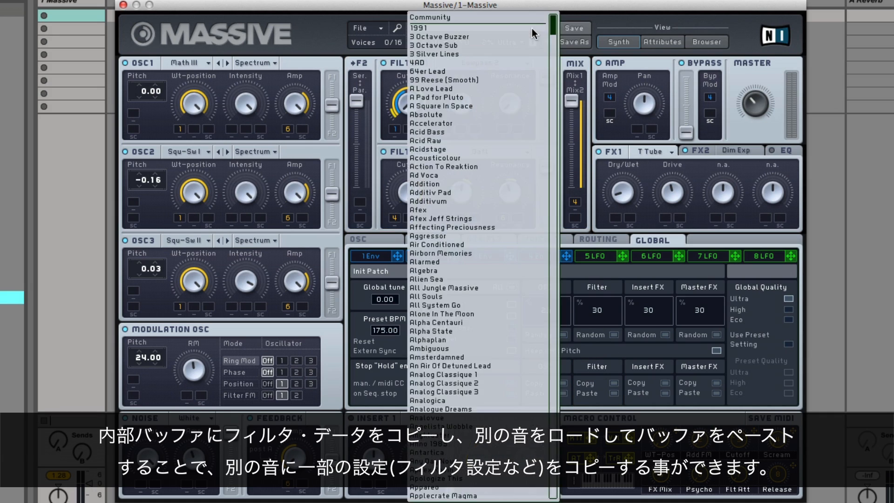
# - Load the 1991 preset as the target for the copied filter settings
pyautogui.click(419, 28)
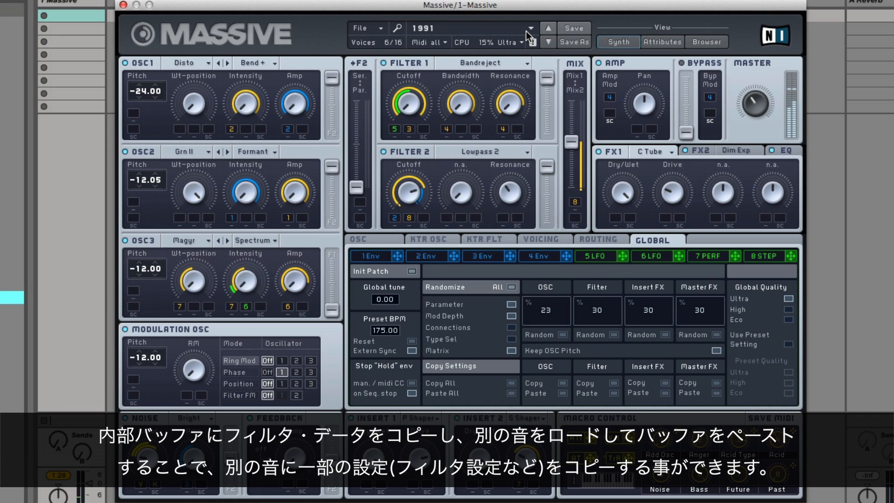